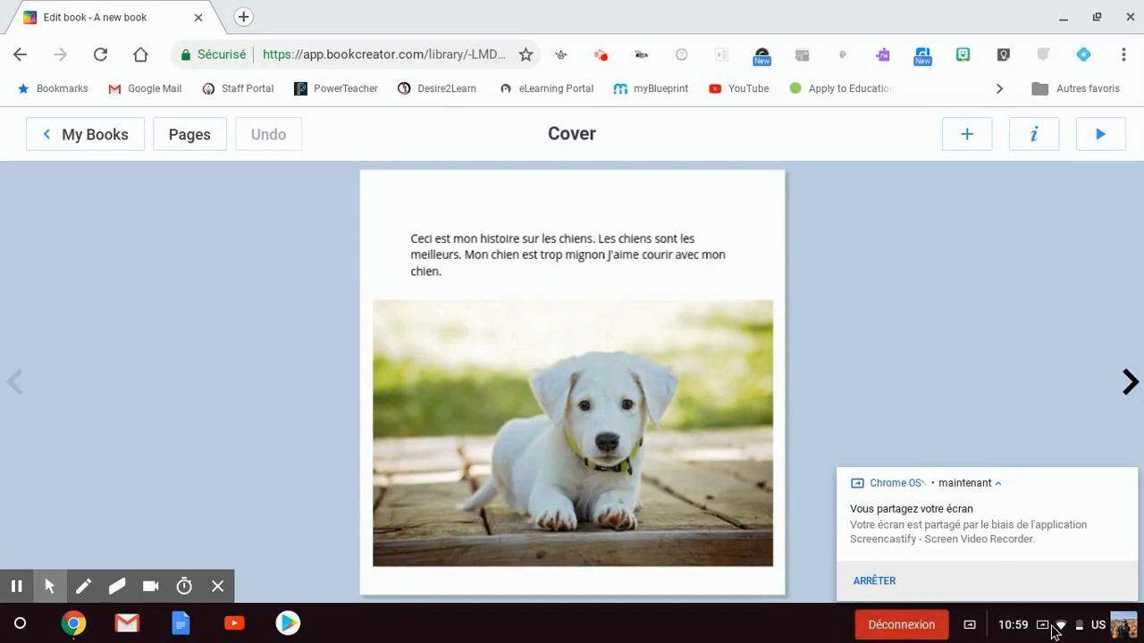
{"action": "mouse_move", "coordinate": [1040, 635]}
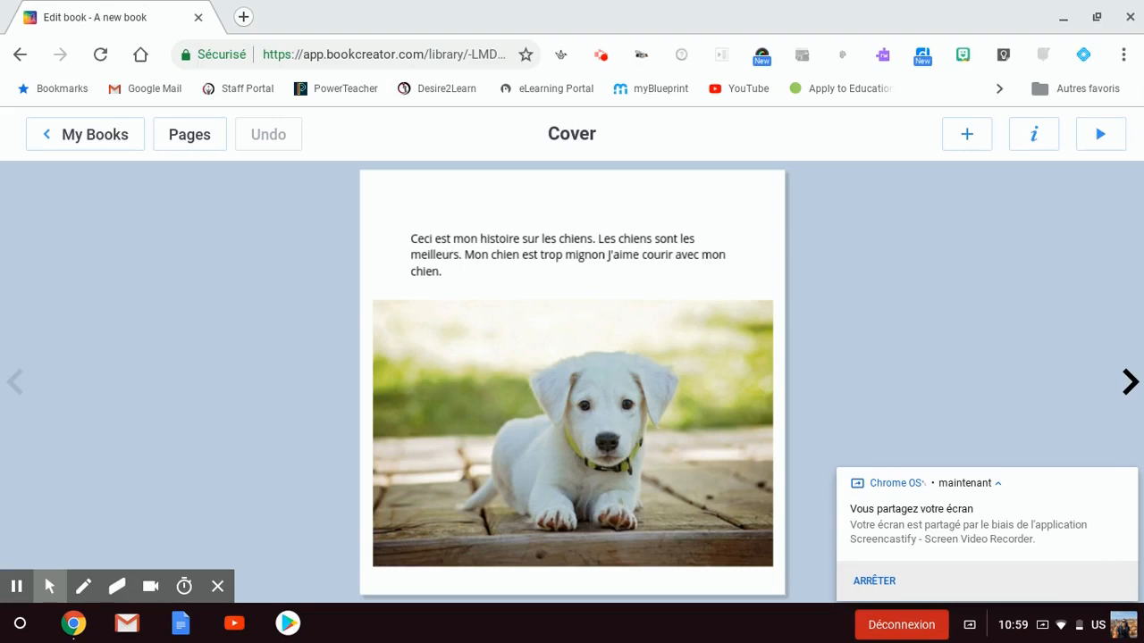
{"action": "mouse_move", "coordinate": [480, 293]}
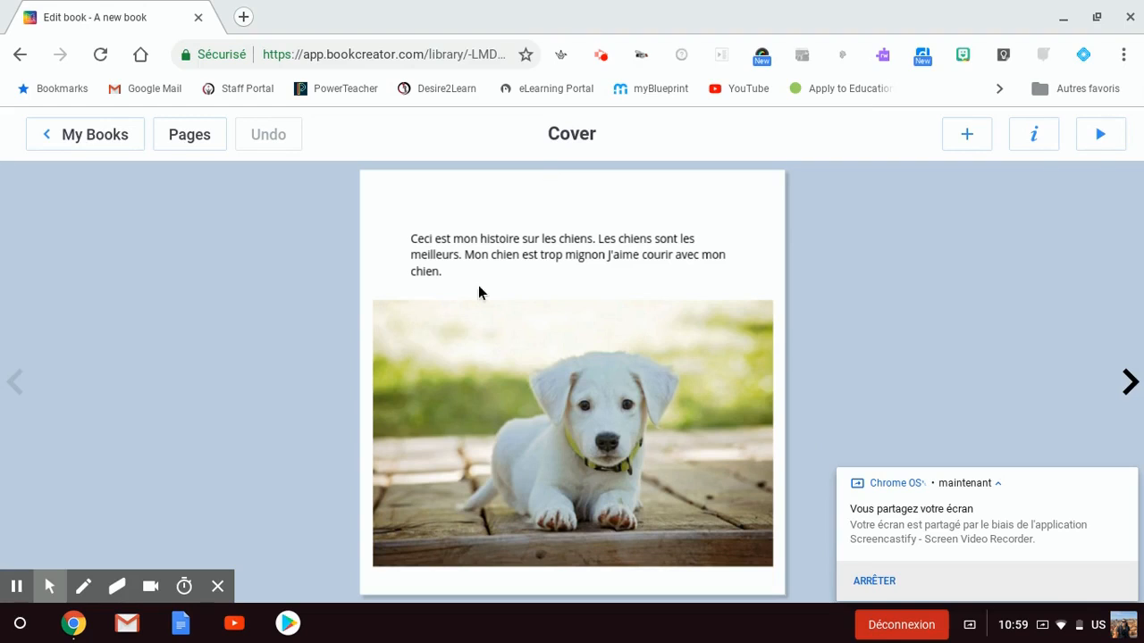
{"action": "mouse_move", "coordinate": [543, 275]}
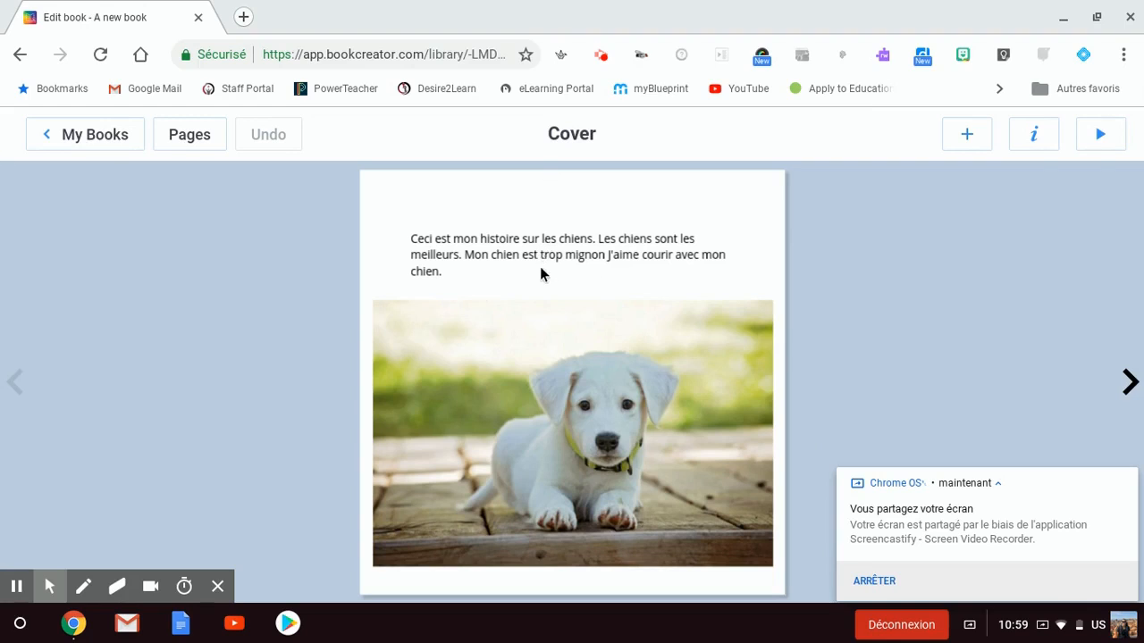
Select the dog paragraph and switch the French dog book into reading view
{"action": "left_click", "coordinate": [569, 253]}
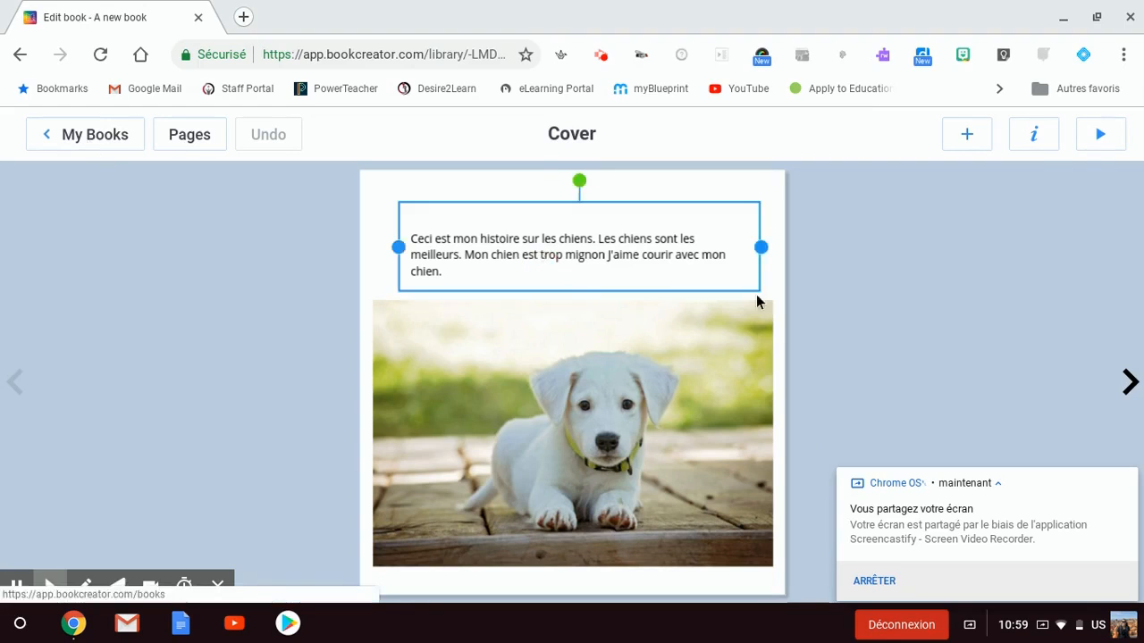
{"action": "left_click", "coordinate": [1101, 134]}
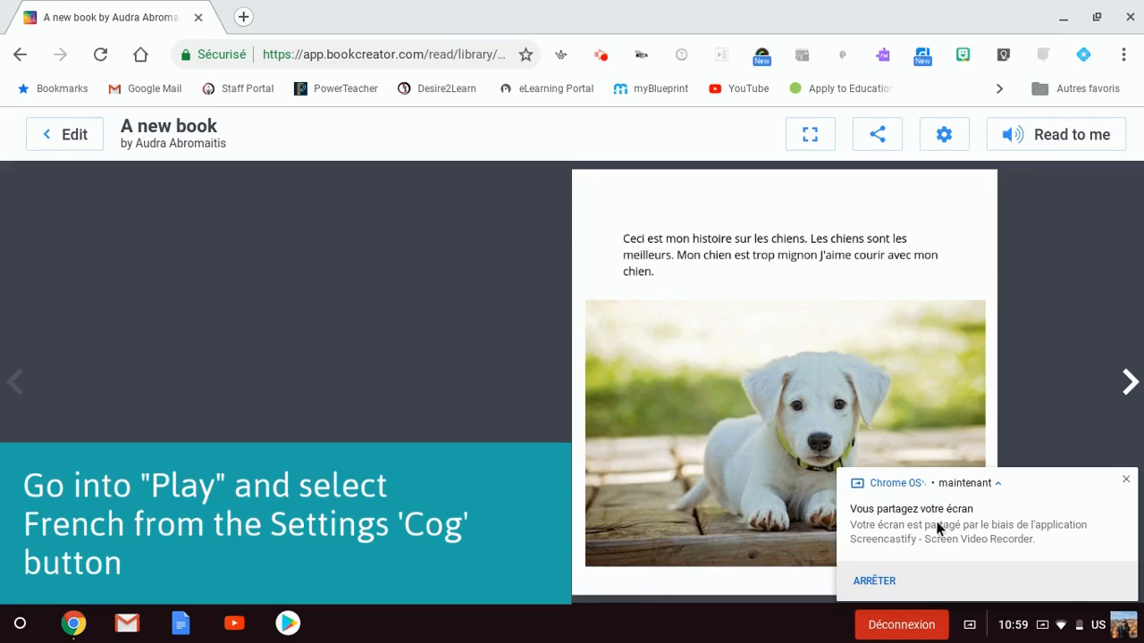
{"action": "mouse_move", "coordinate": [943, 134]}
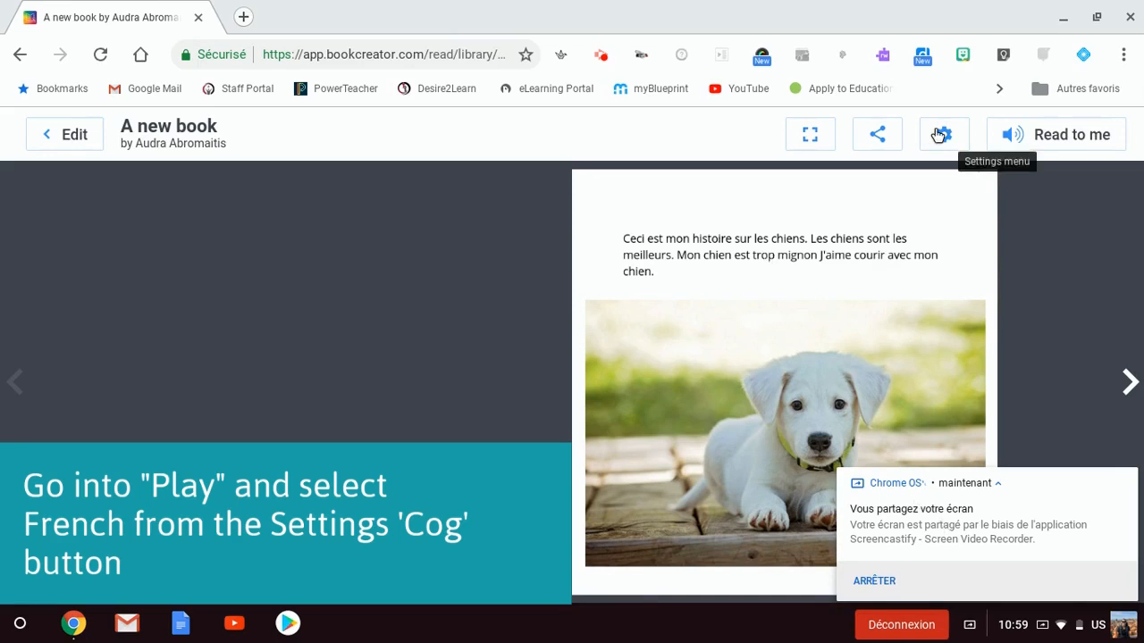
Choose French (France) as the read-aloud voice in the reading settings
{"action": "left_click", "coordinate": [943, 134]}
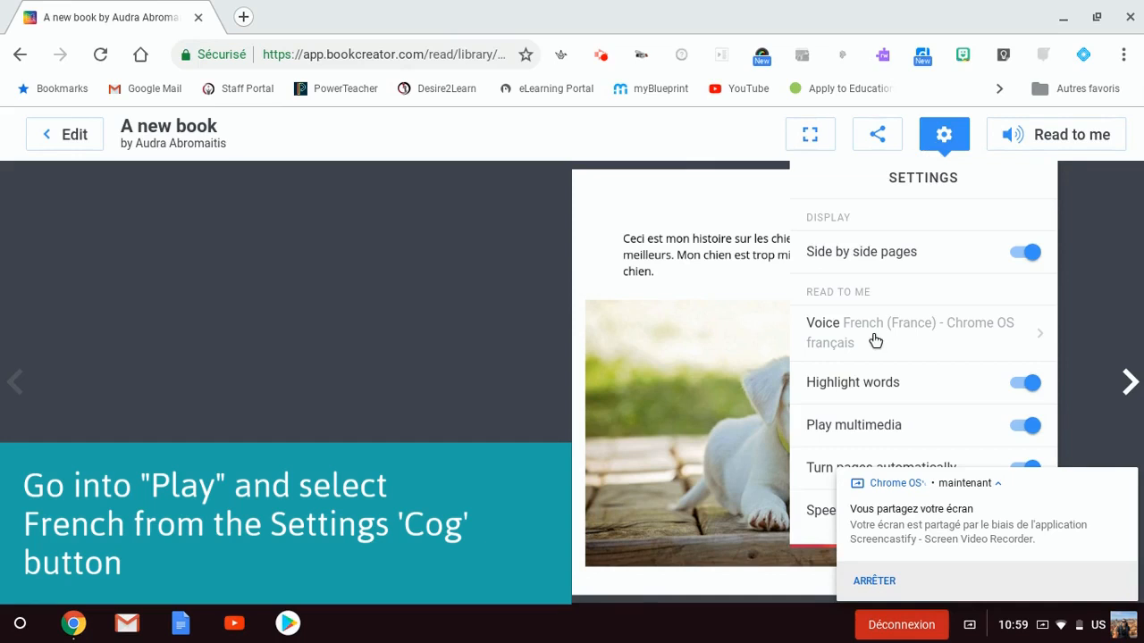
{"action": "left_click", "coordinate": [920, 332]}
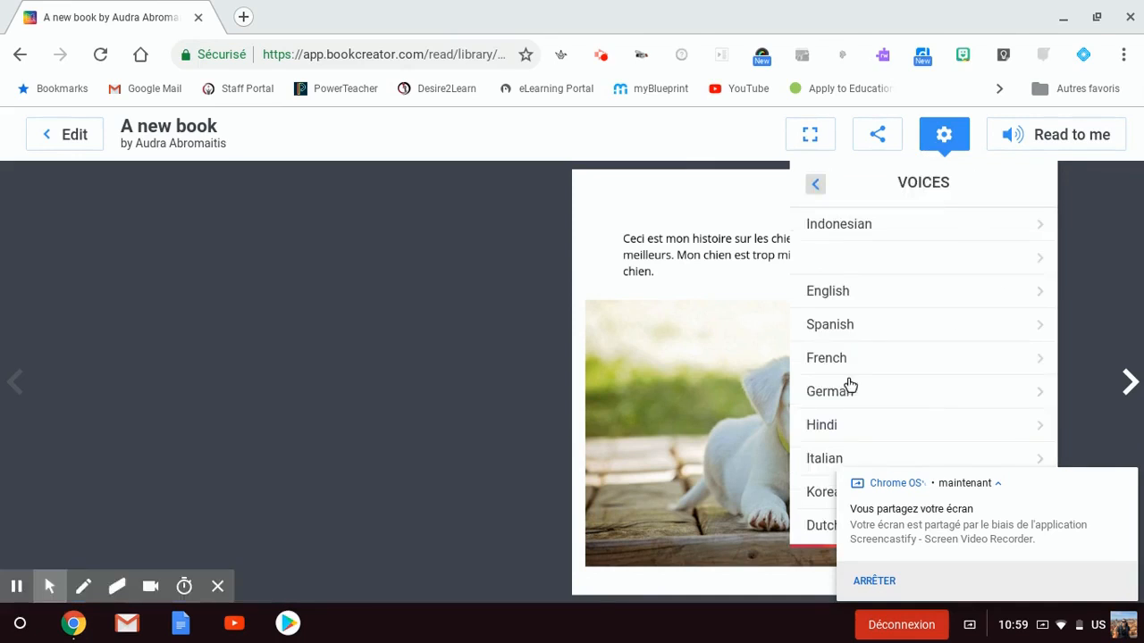
{"action": "mouse_move", "coordinate": [833, 508]}
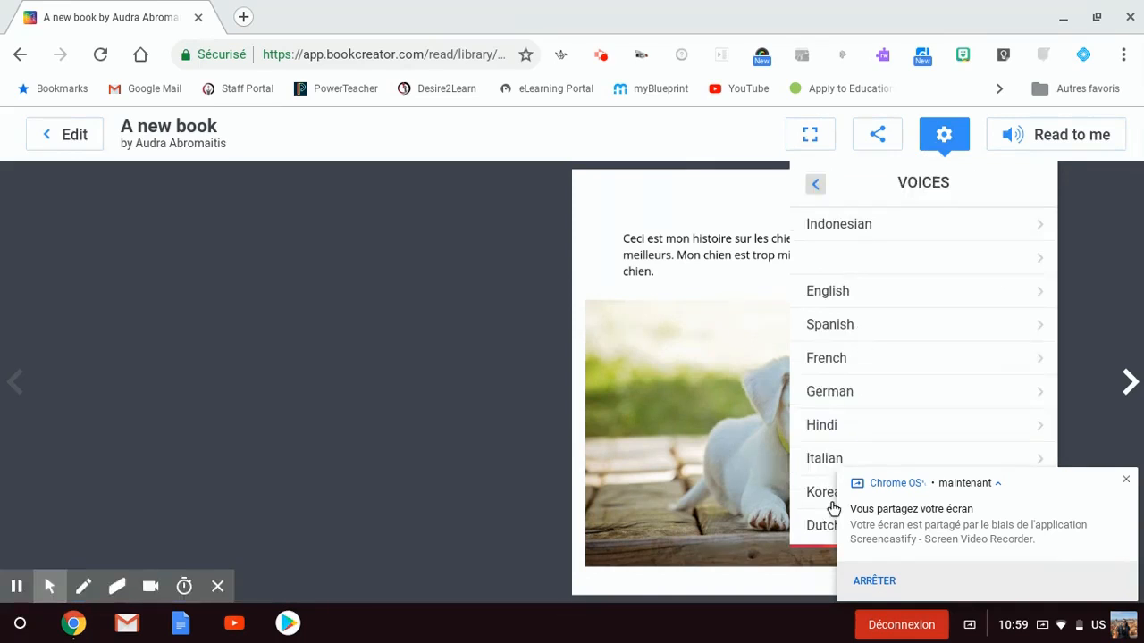
{"action": "left_click", "coordinate": [826, 357]}
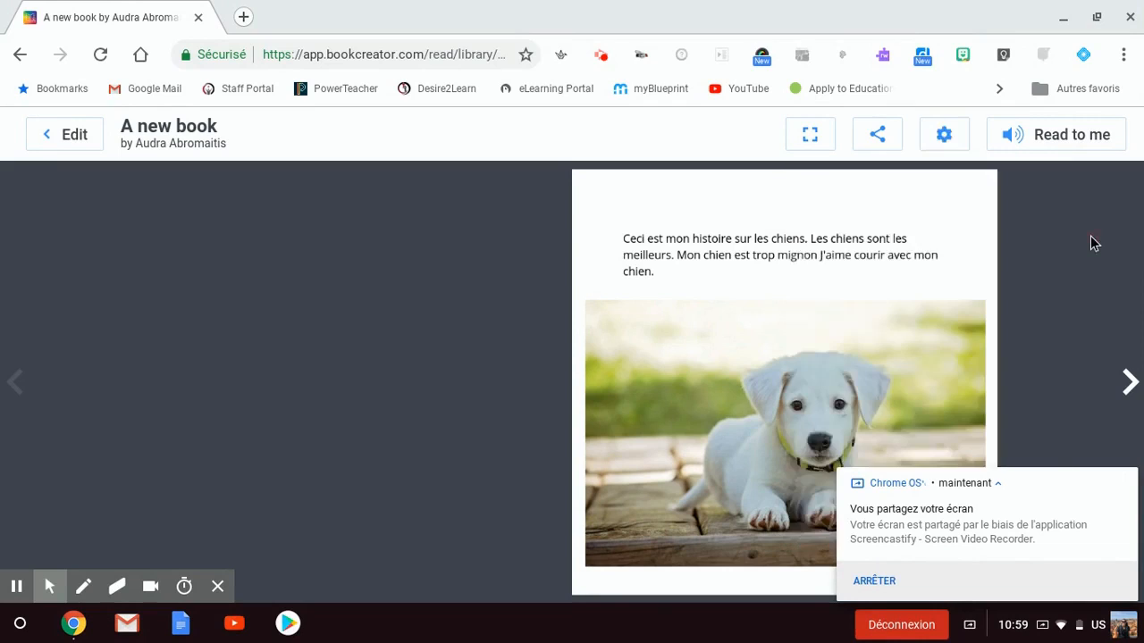
{"action": "left_click", "coordinate": [1075, 134]}
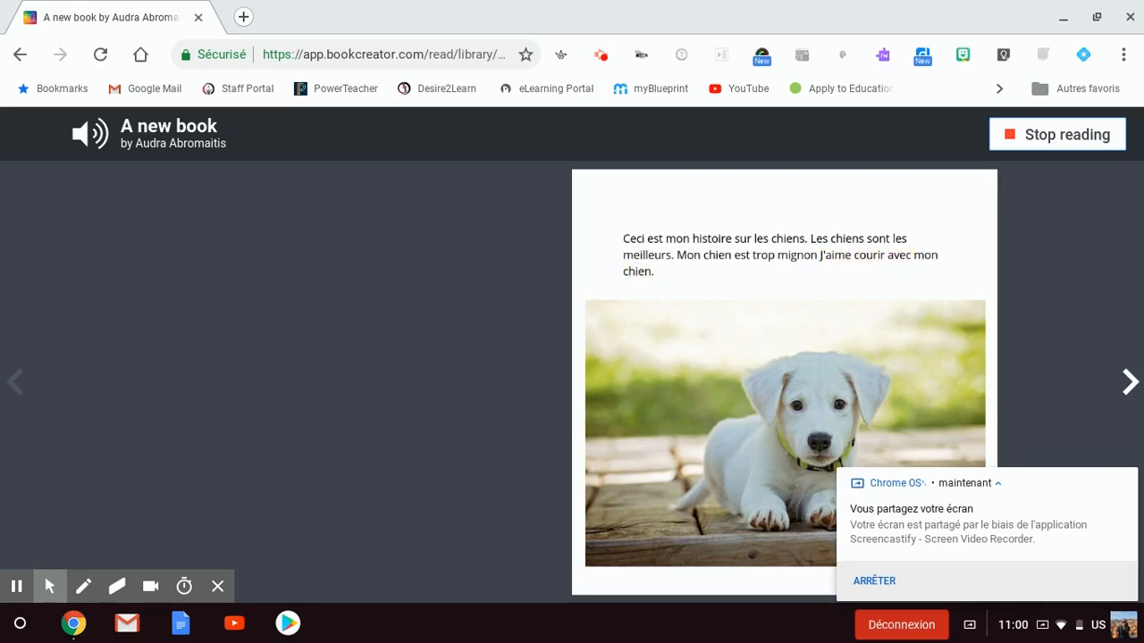
{"action": "left_click", "coordinate": [1057, 134]}
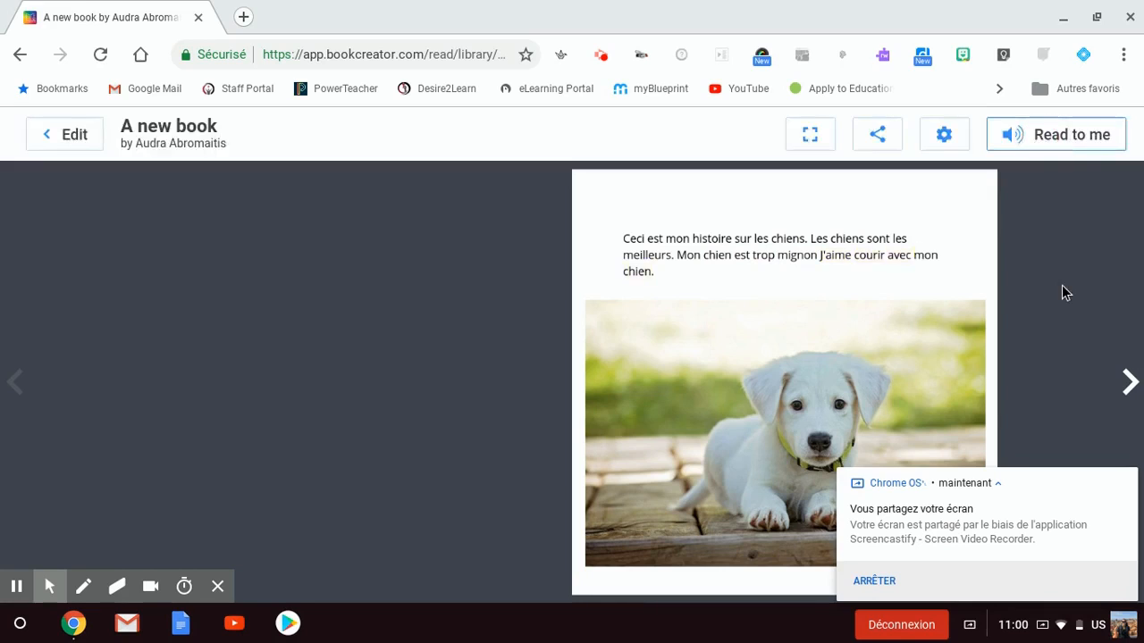